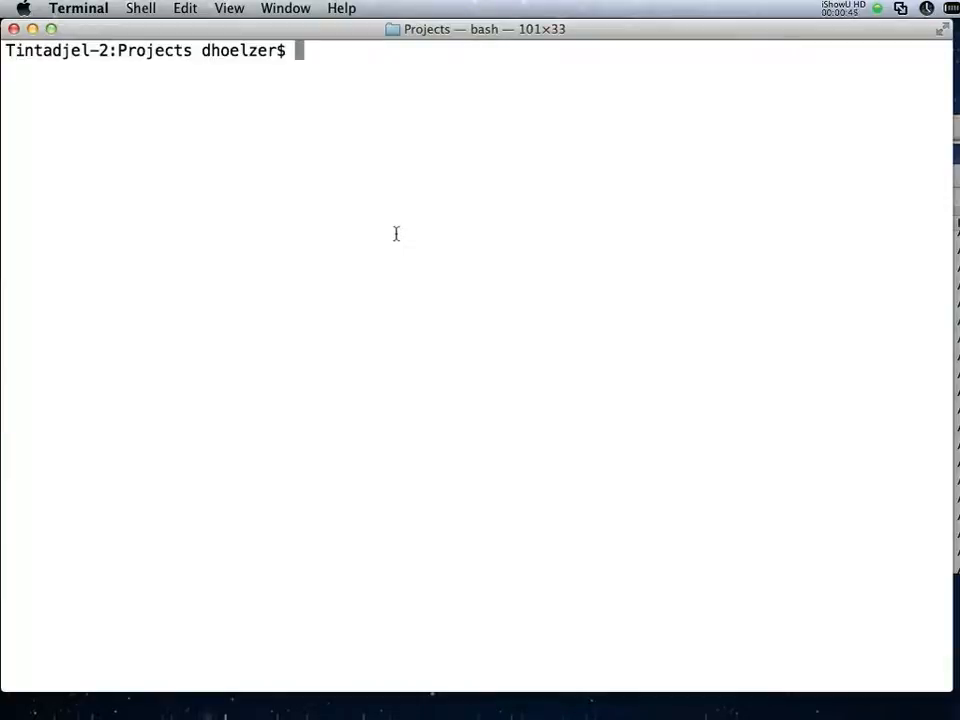
- Run a whois lookup on cvs.com to get its registration record
type("whois")
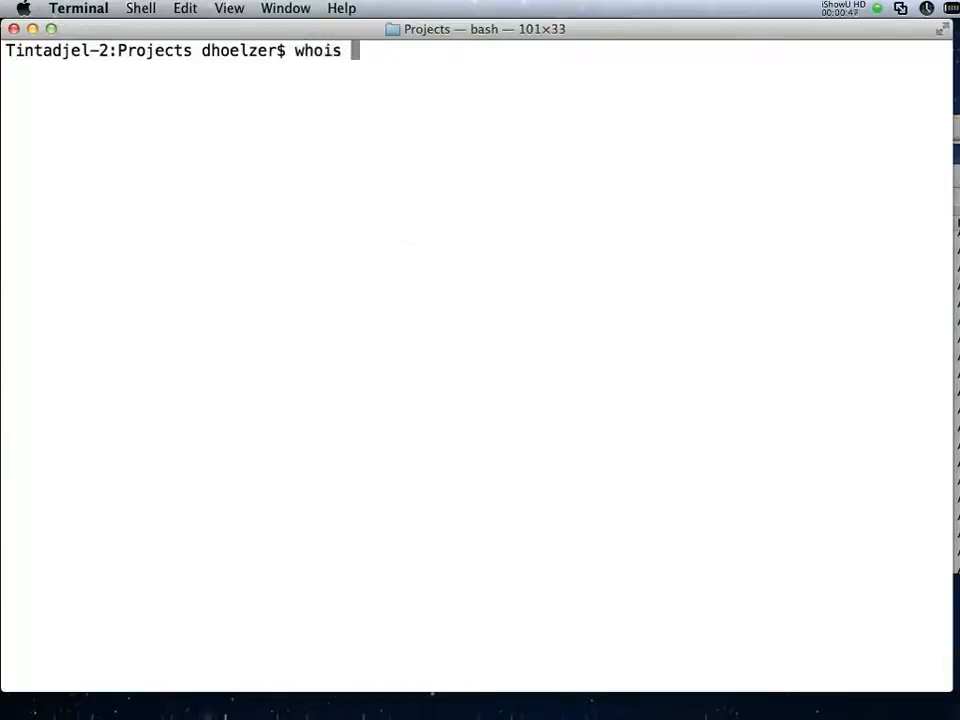
type("cvs.com")
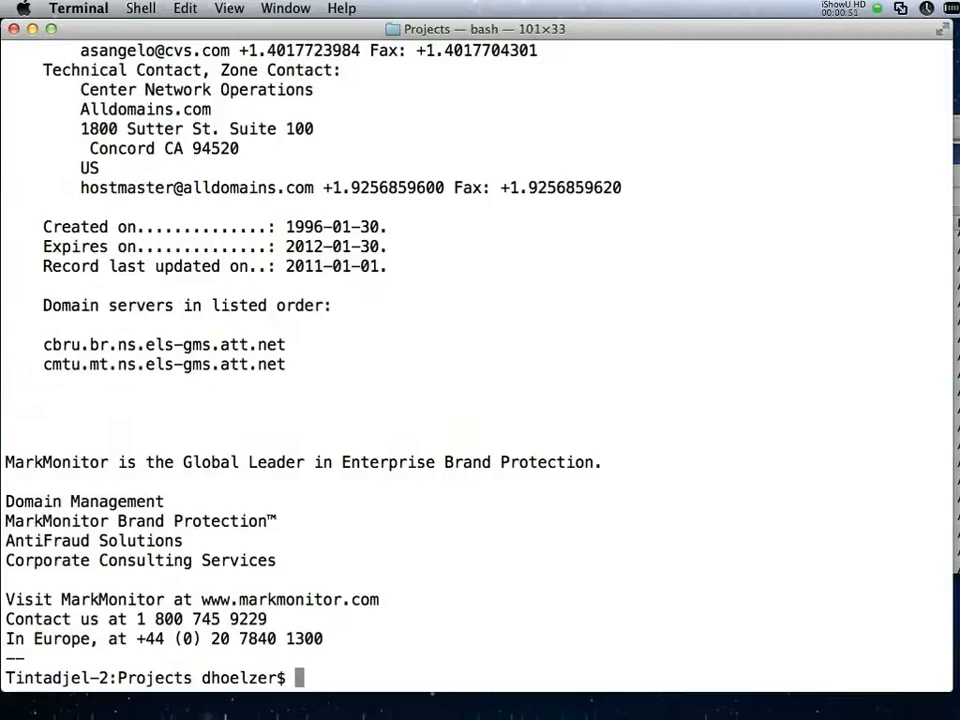
mouse_move(548, 288)
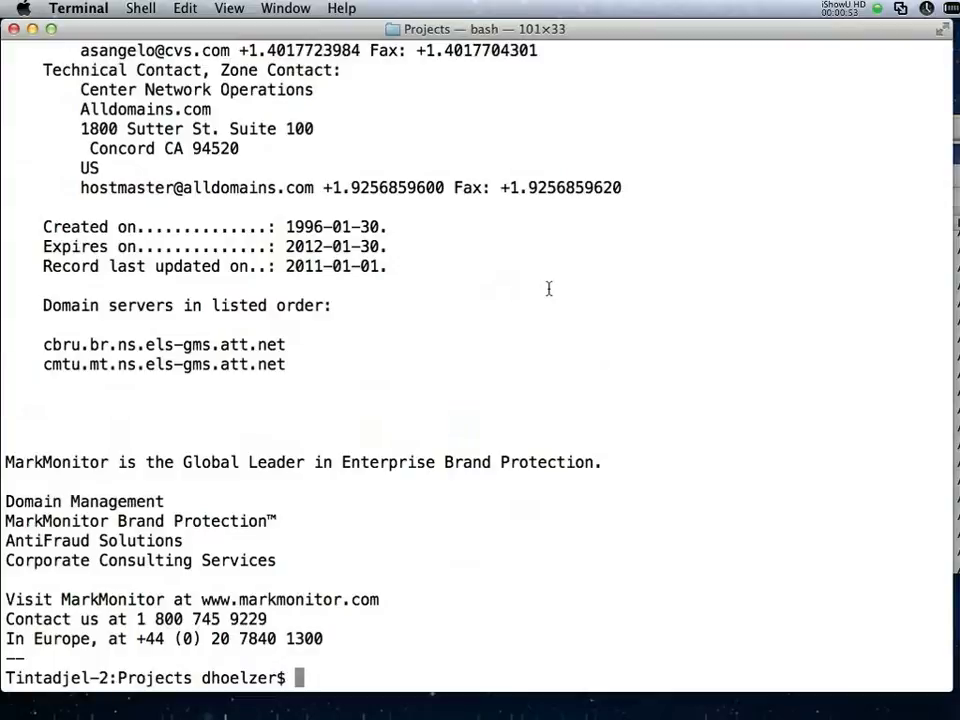
mouse_move(588, 272)
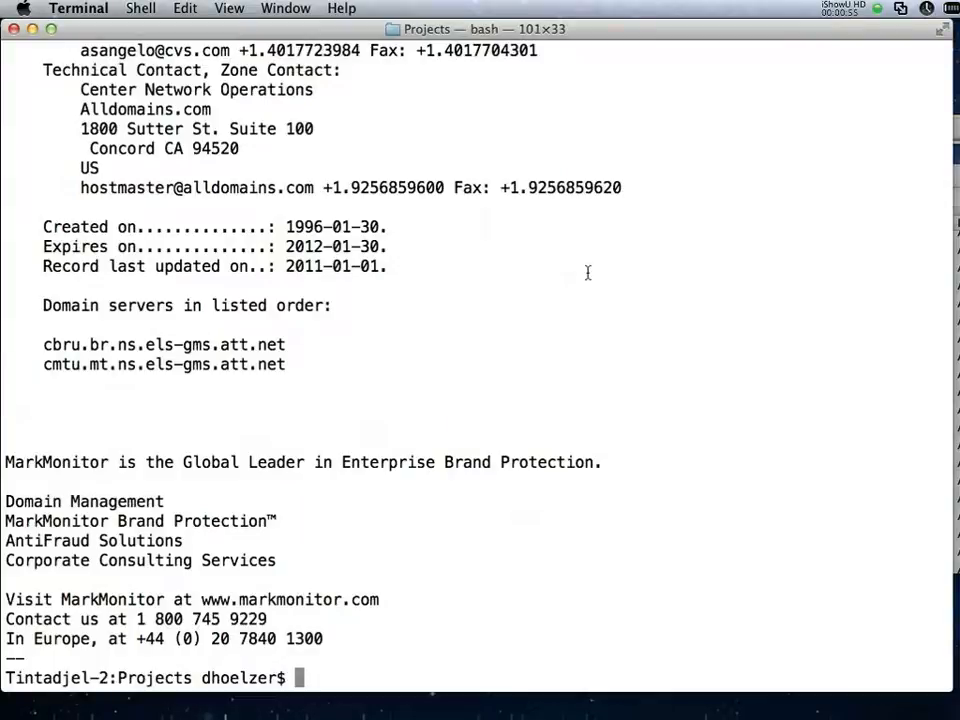
mouse_move(12, 320)
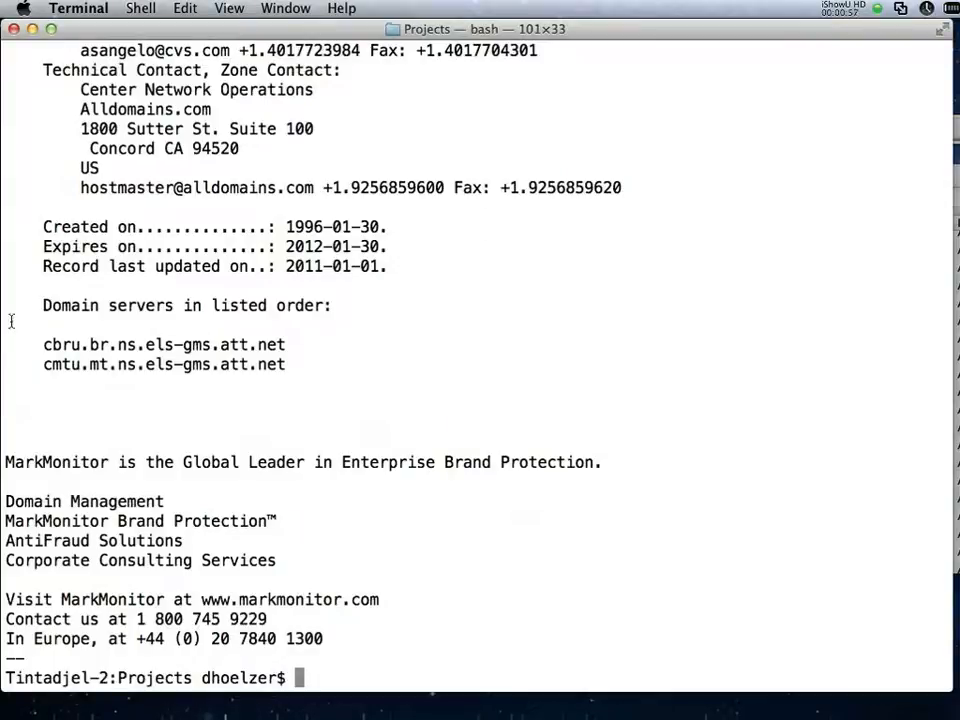
- Highlight the cvs.com 'Domain servers in listed order' block naming two att.net name servers
left_click_drag(42, 304, 284, 364)
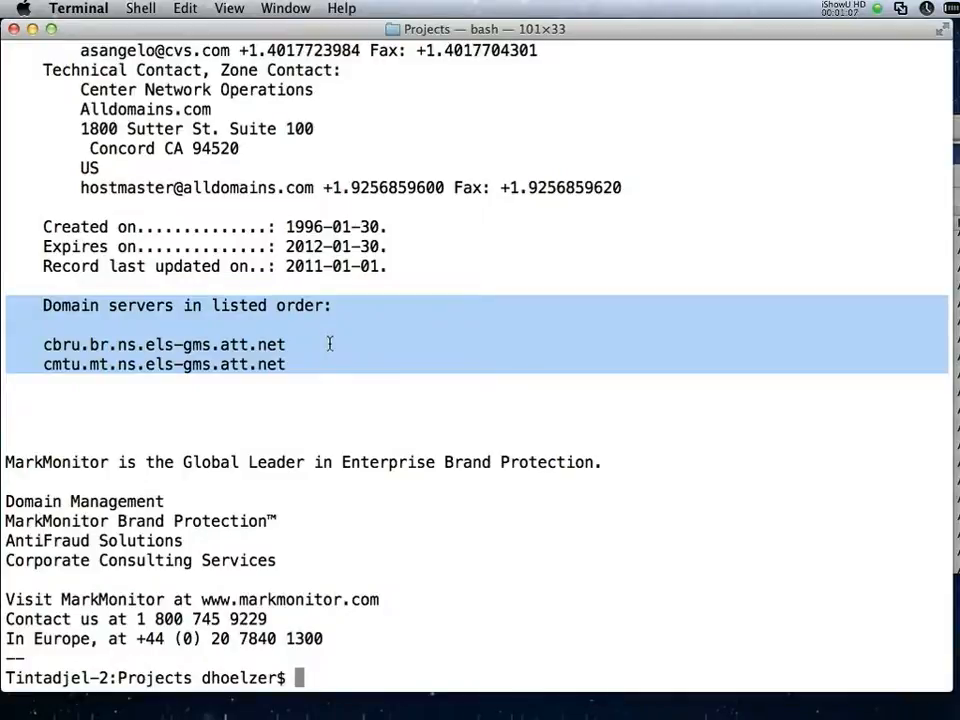
mouse_move(476, 380)
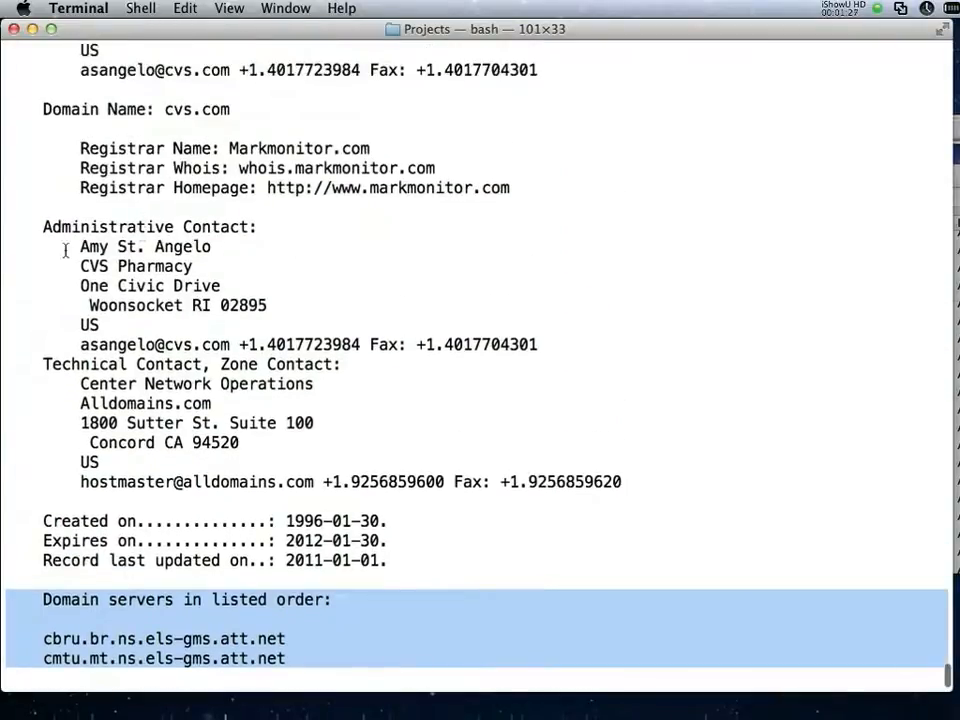
mouse_move(10, 244)
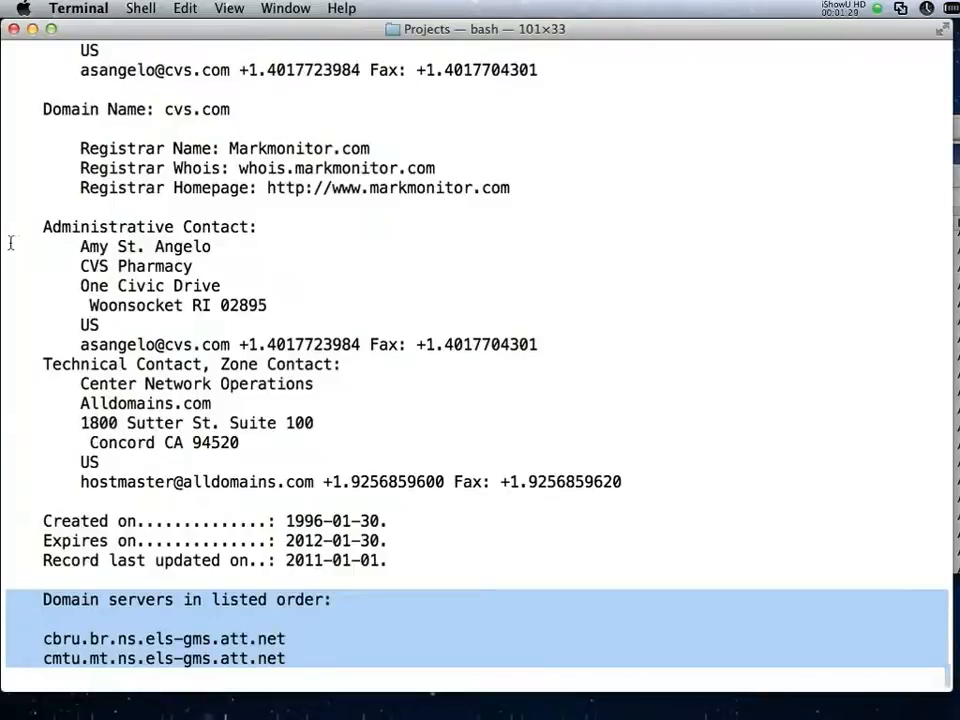
- Highlight the administrative contact's name in the cvs.com whois record
double_click(144, 246)
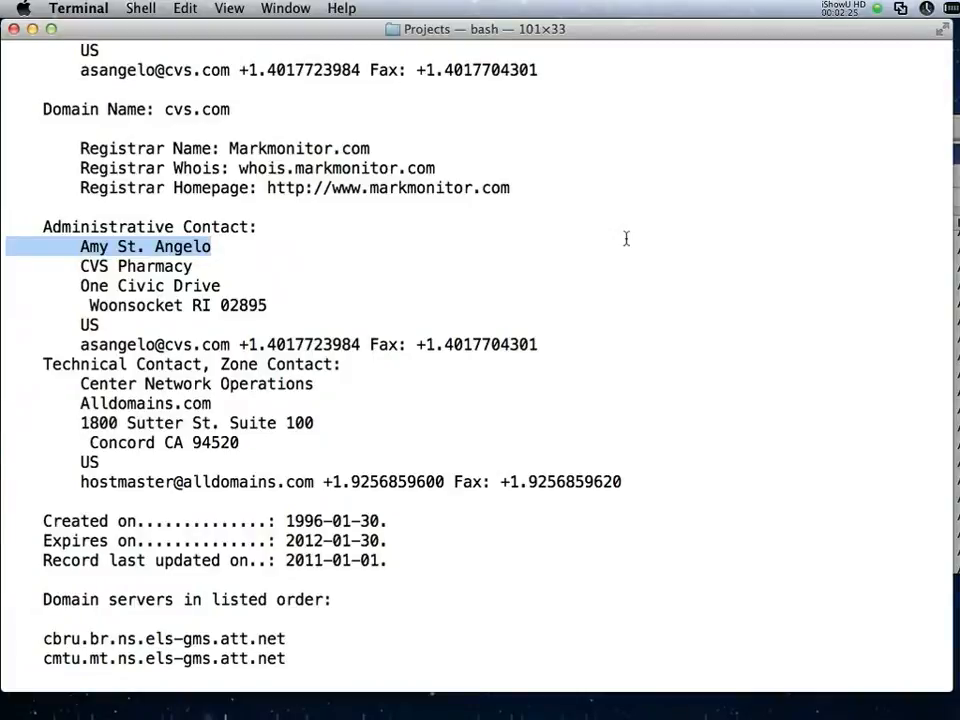
- Scroll to the cvs.com 'Expires on' line and begin a whois command for walgreens.com
scroll("down", 3)
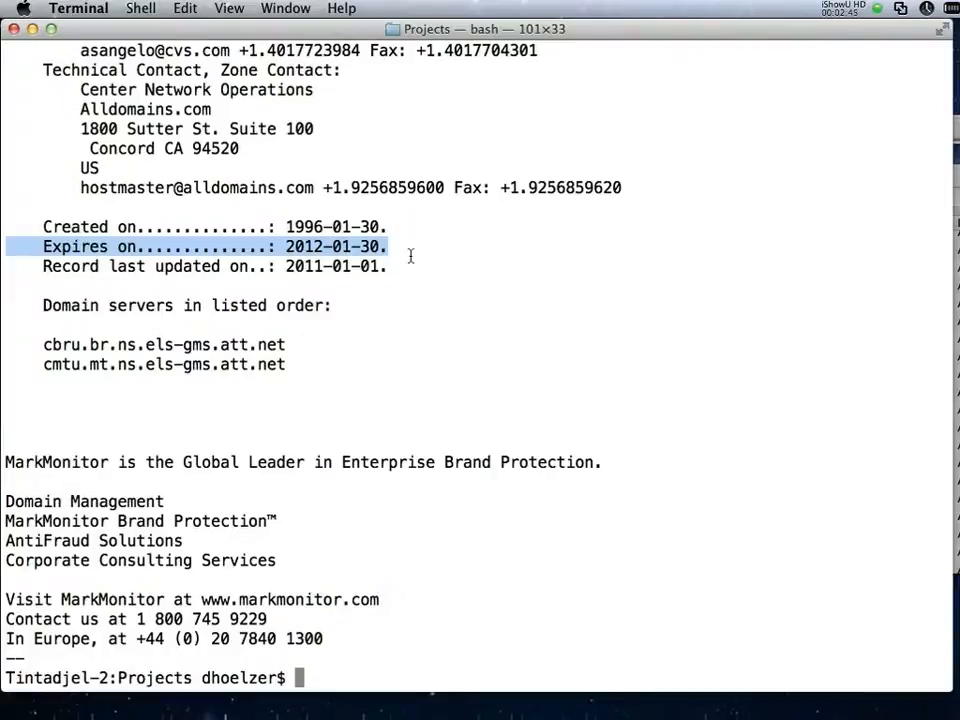
type("whois walgreens.com")
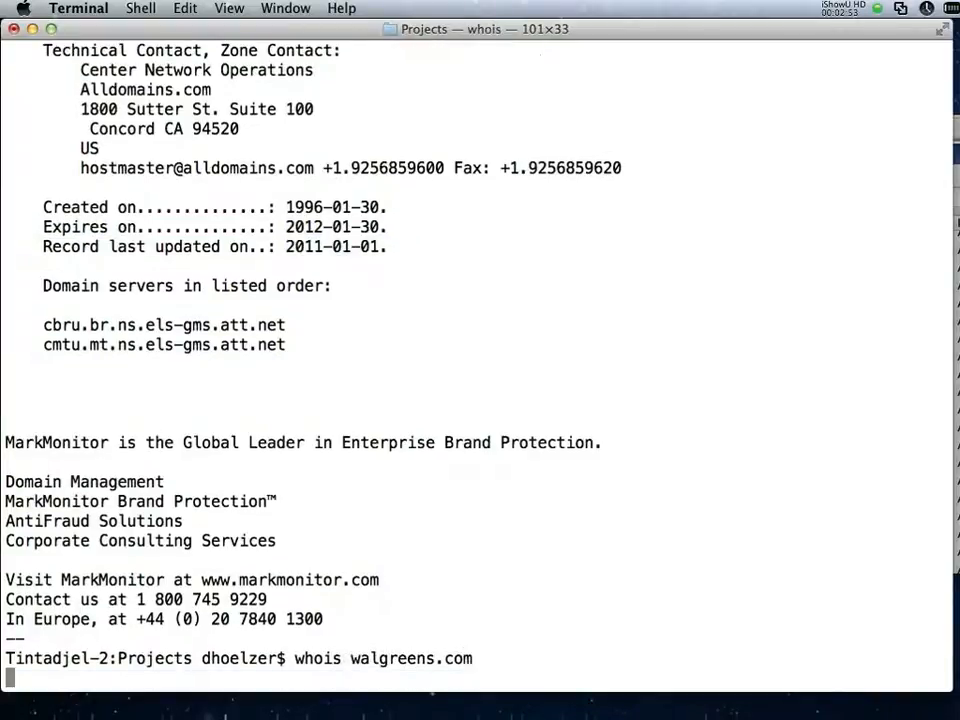
- Run the walgreens.com whois lookup, returning registrar, contacts, expiry and DNS servers
key("Return")
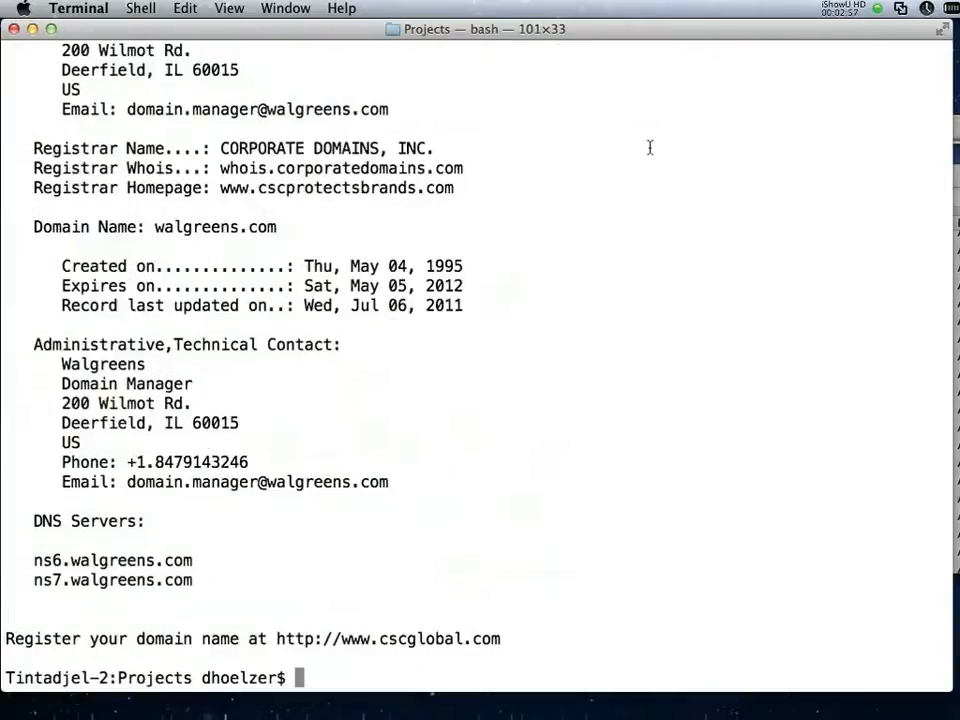
mouse_move(320, 384)
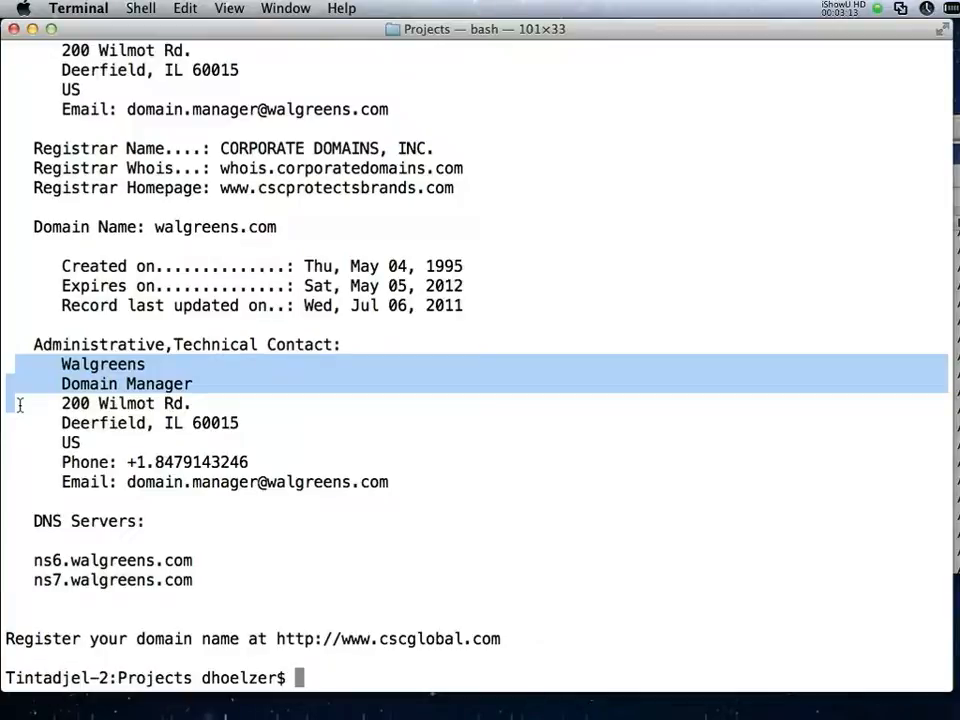
mouse_move(208, 588)
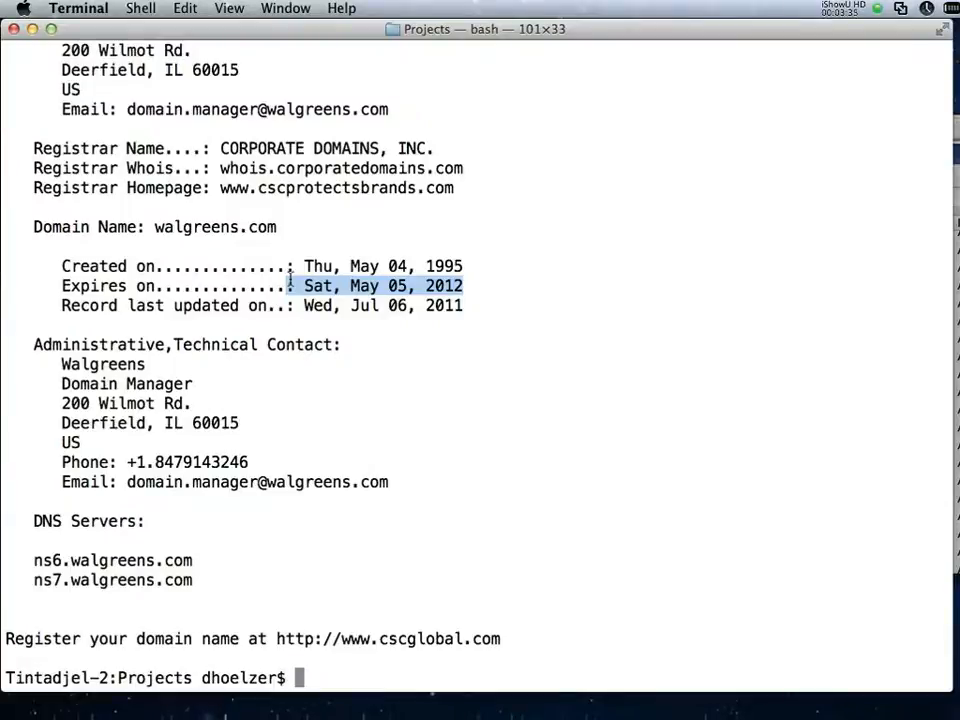
mouse_move(230, 550)
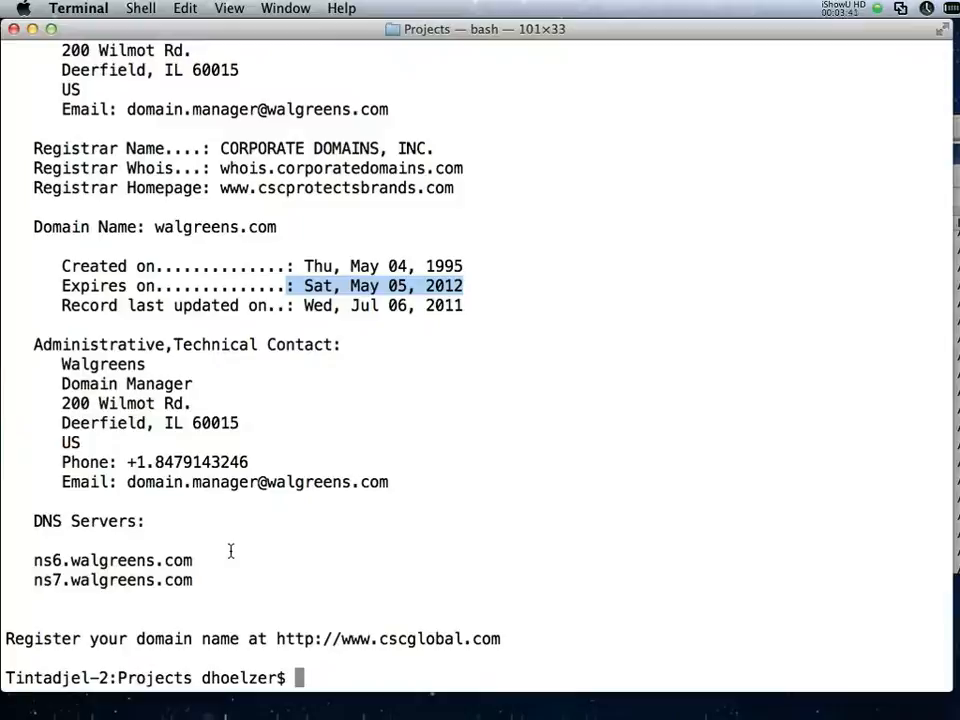
type("pi")
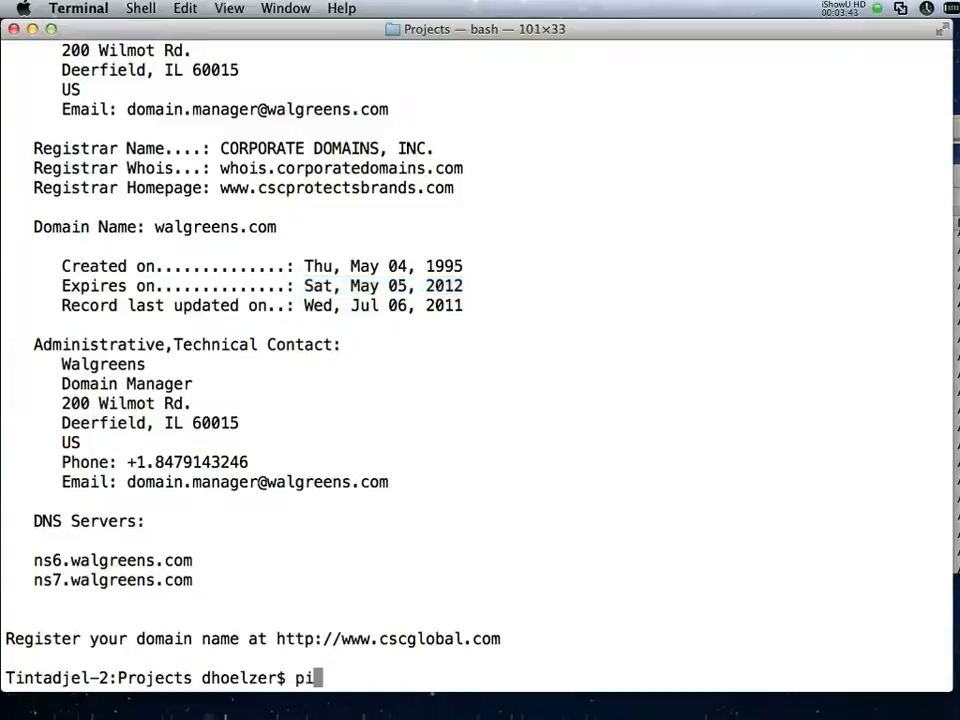
type("ng www.")
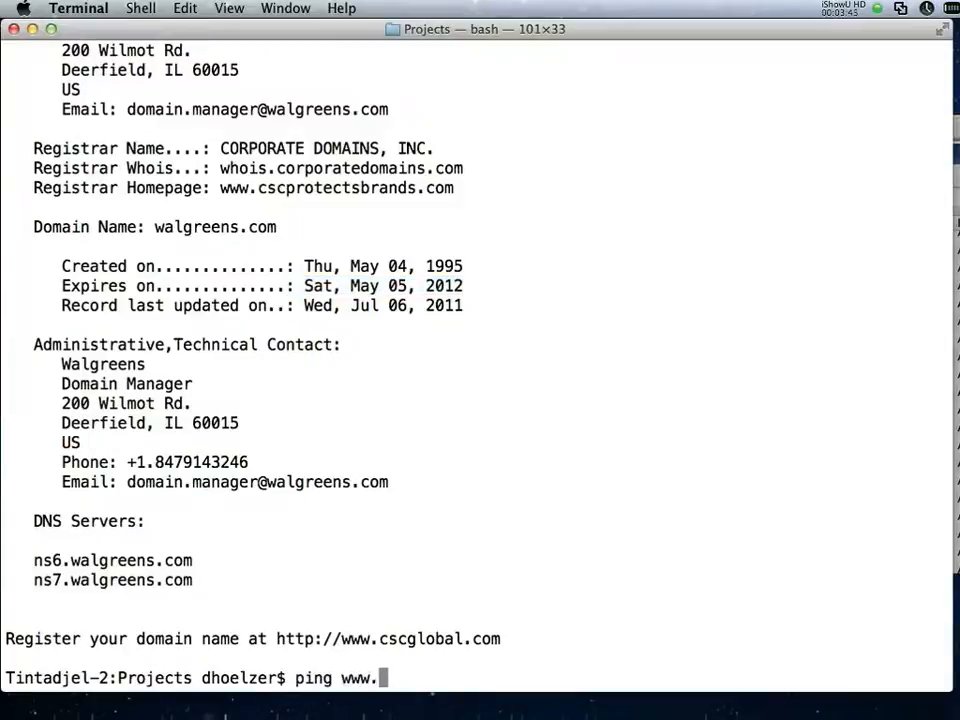
type("walgreens.com")
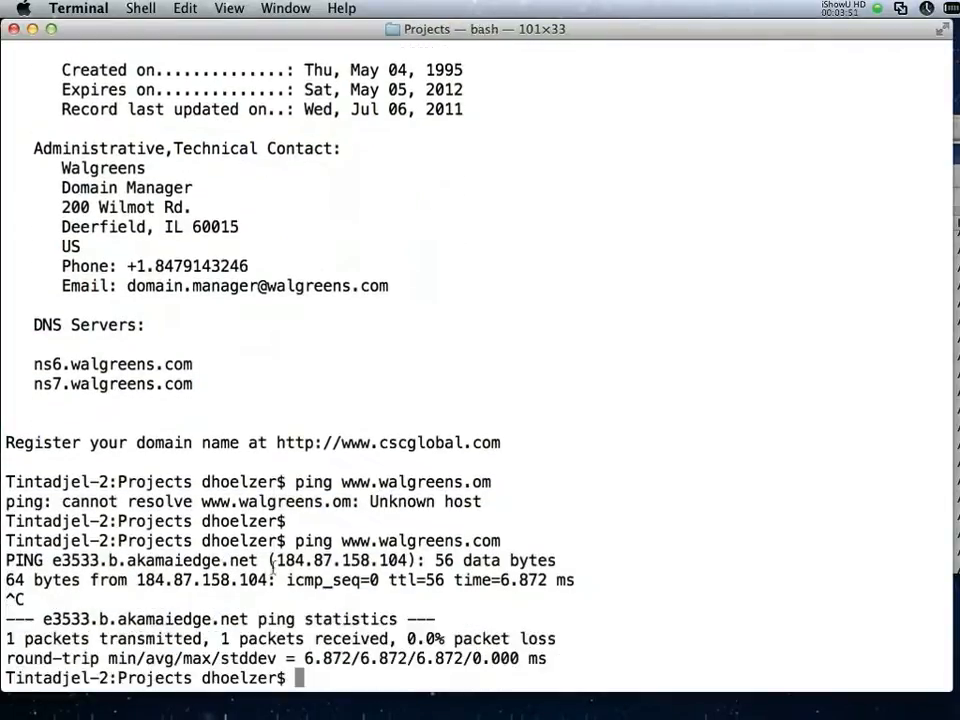
mouse_move(620, 548)
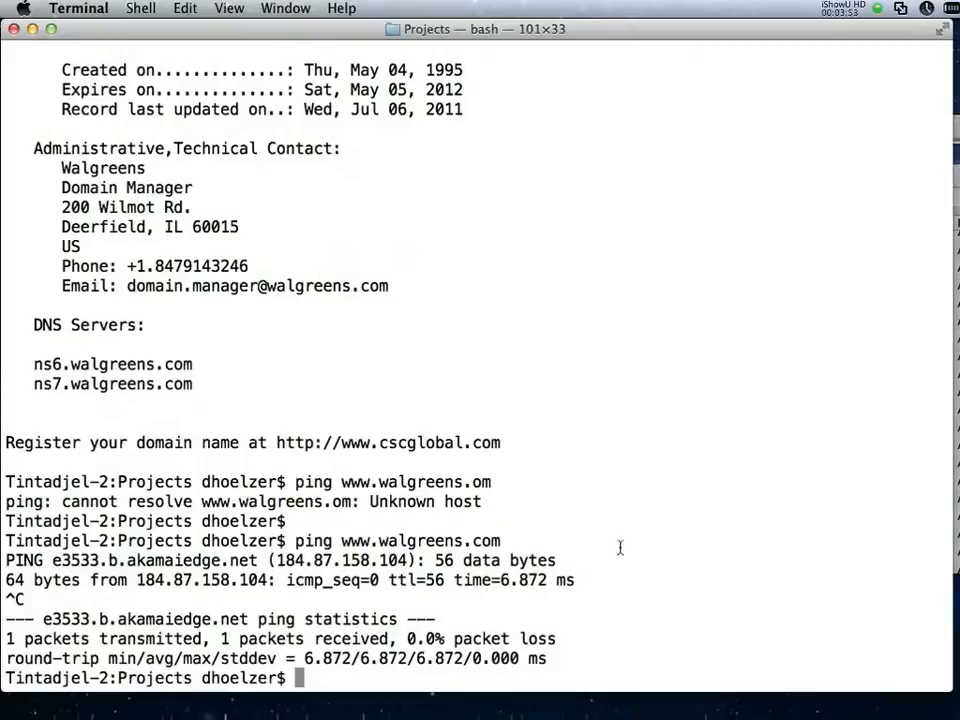
- Ping ns6.walgreens.com, which loses every packet, and highlight that host name
type("nslo")
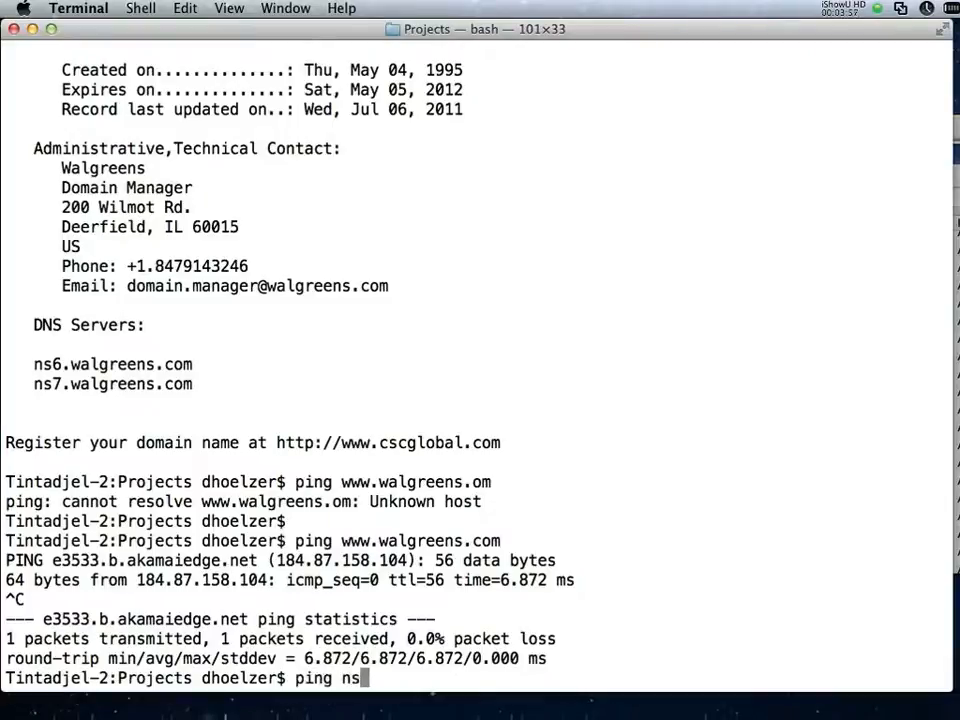
type("6.walgreens.com")
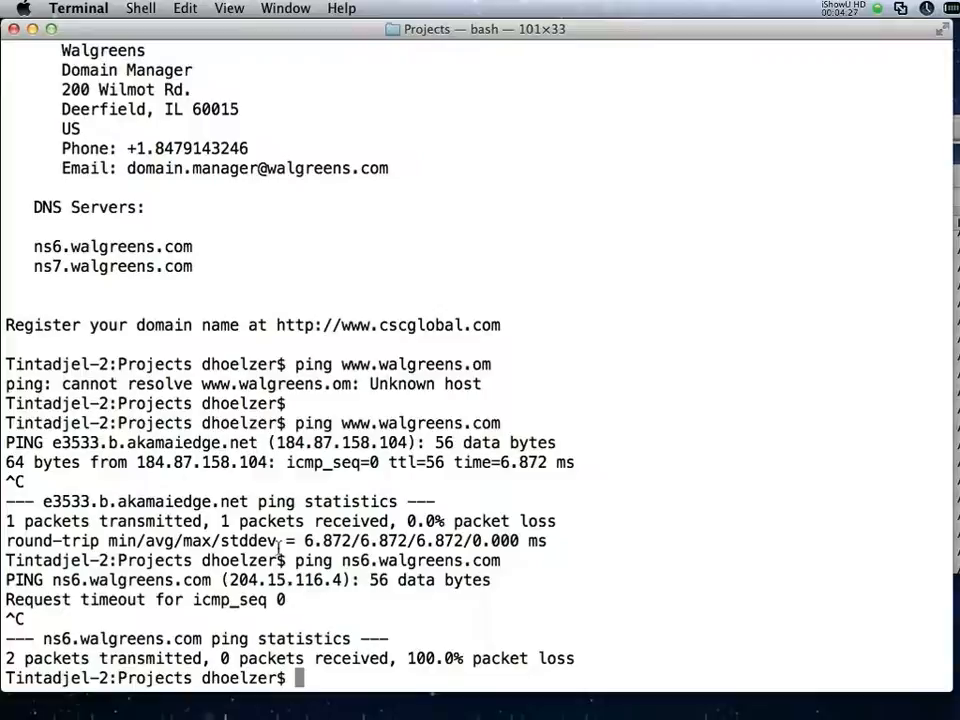
mouse_move(336, 420)
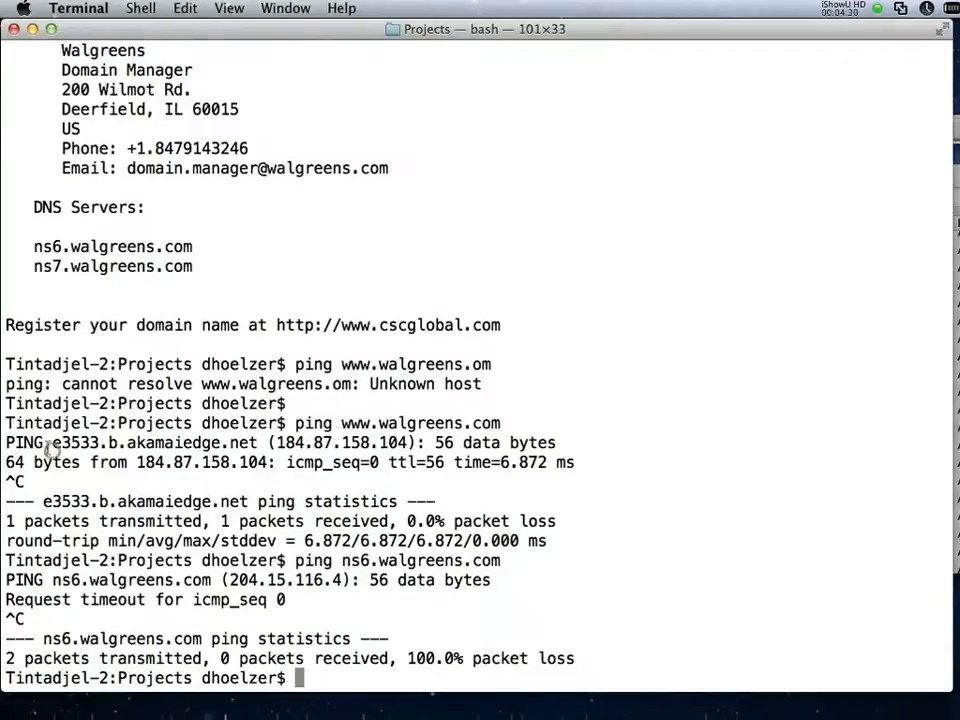
double_click(152, 442)
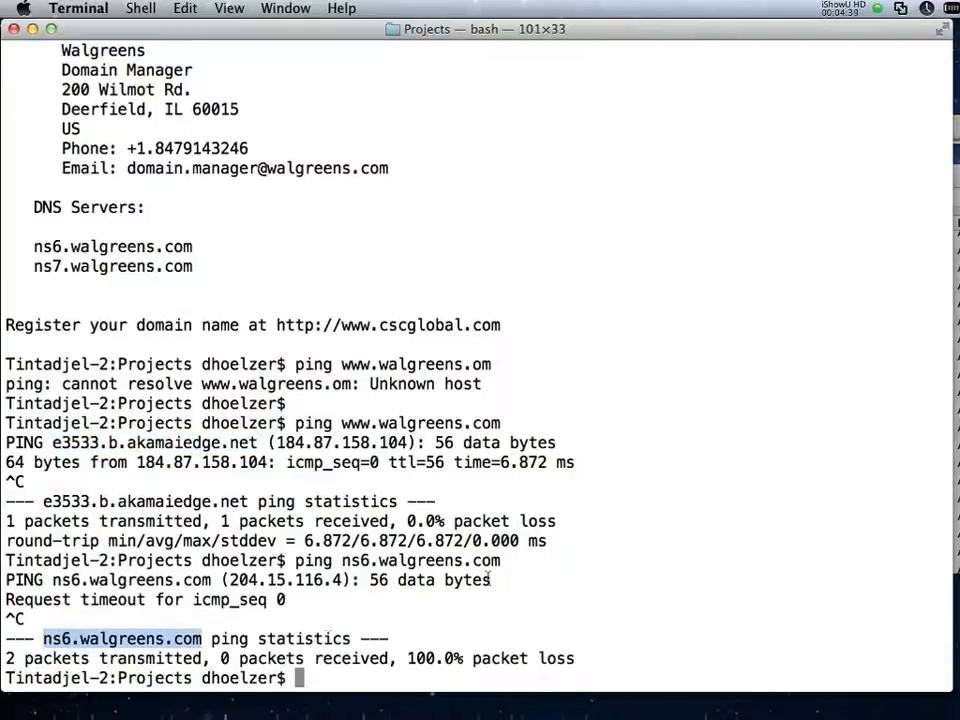
- Run nslookup with set q=mx to find walgreens.com's mail exchangers iwagmail7 and iwagmail8
type("nslookup")
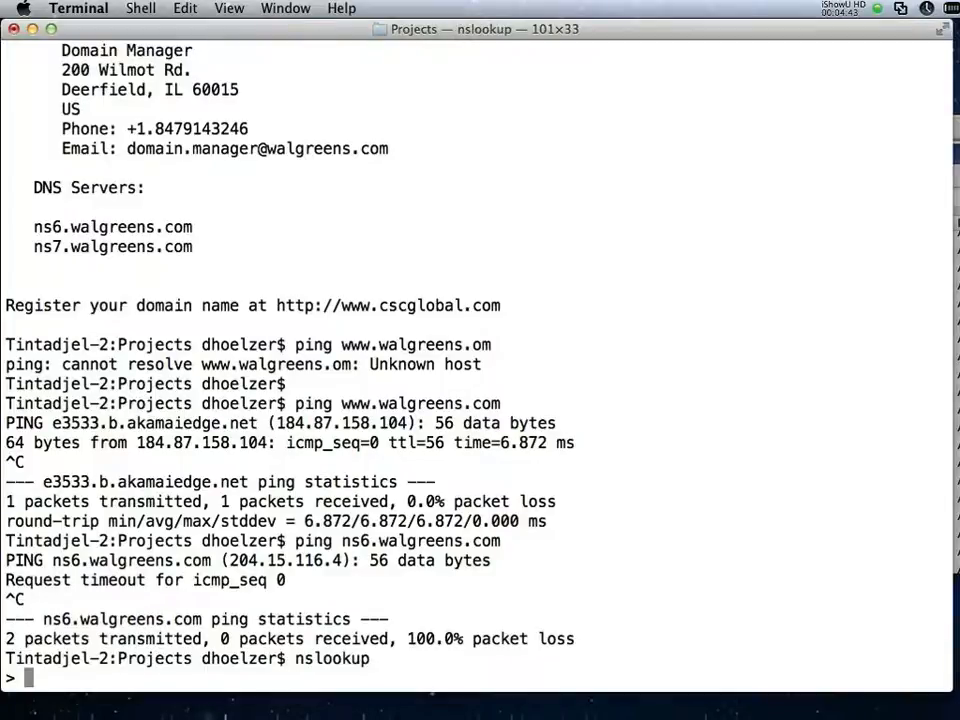
type("set q=mx")
type("whois")
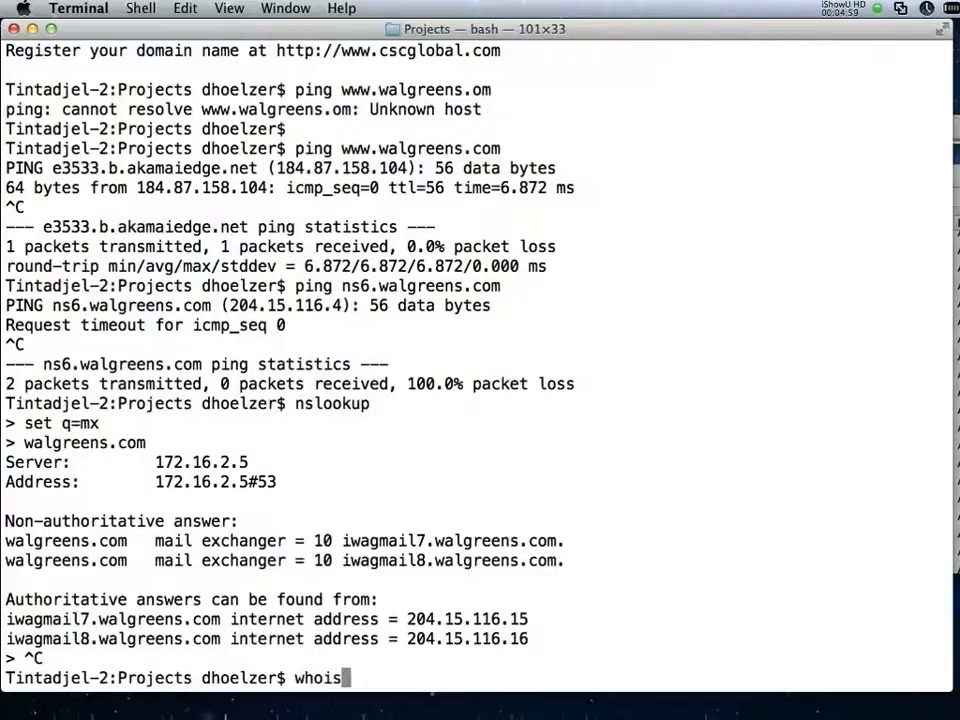
- Whois 204.15.116.15 and mark the Walgreens Co range 204.15.116.0 – 204.15.119.255
type("204.15.116.15")
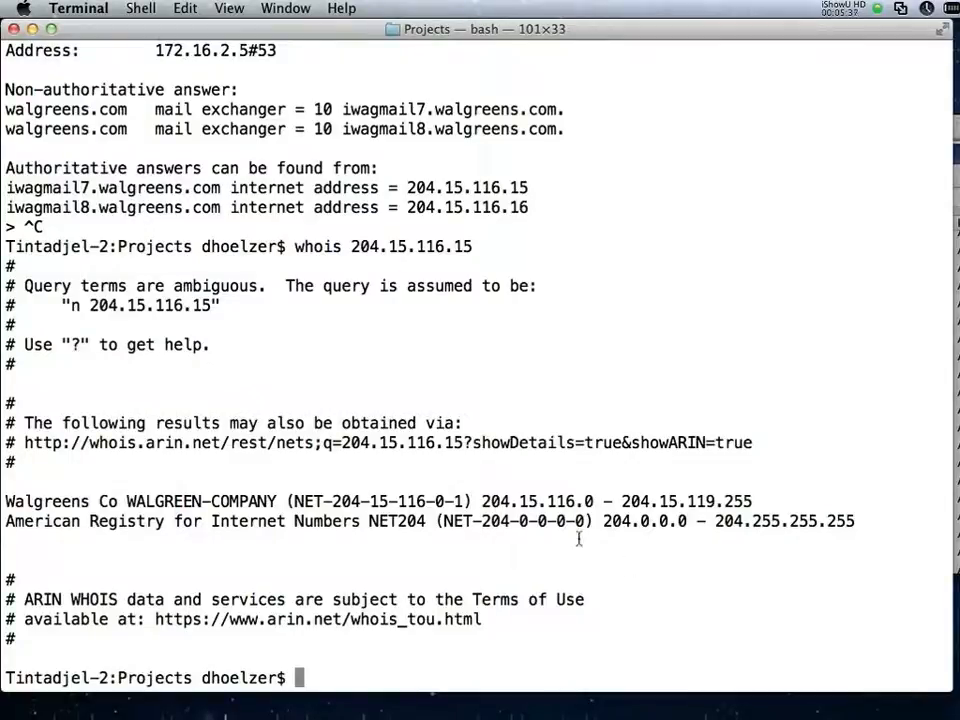
left_click_drag(482, 500, 752, 500)
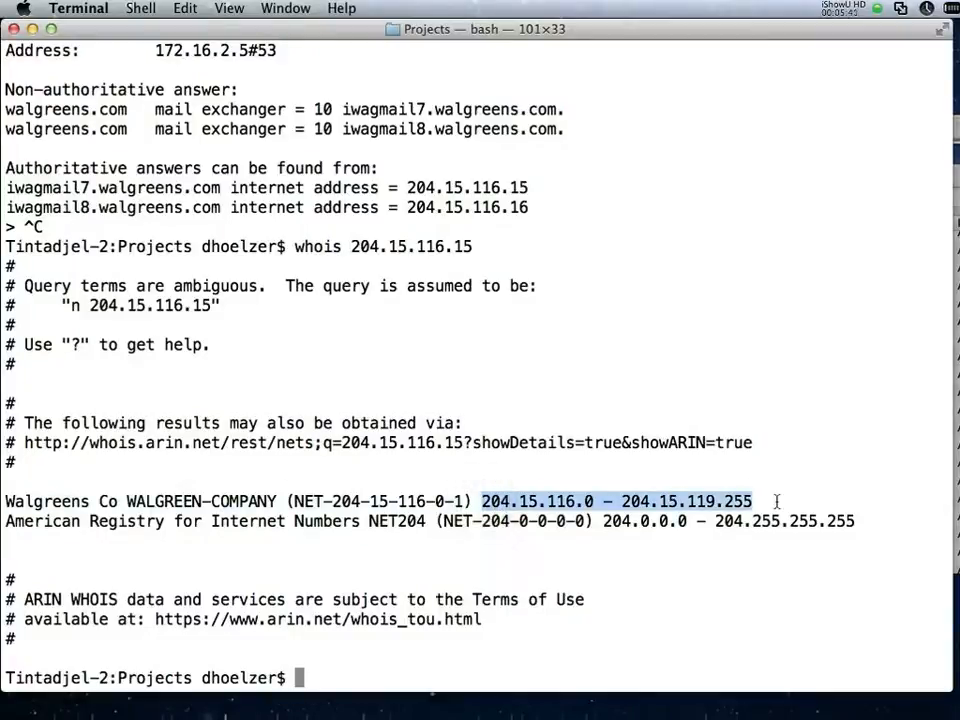
mouse_move(716, 552)
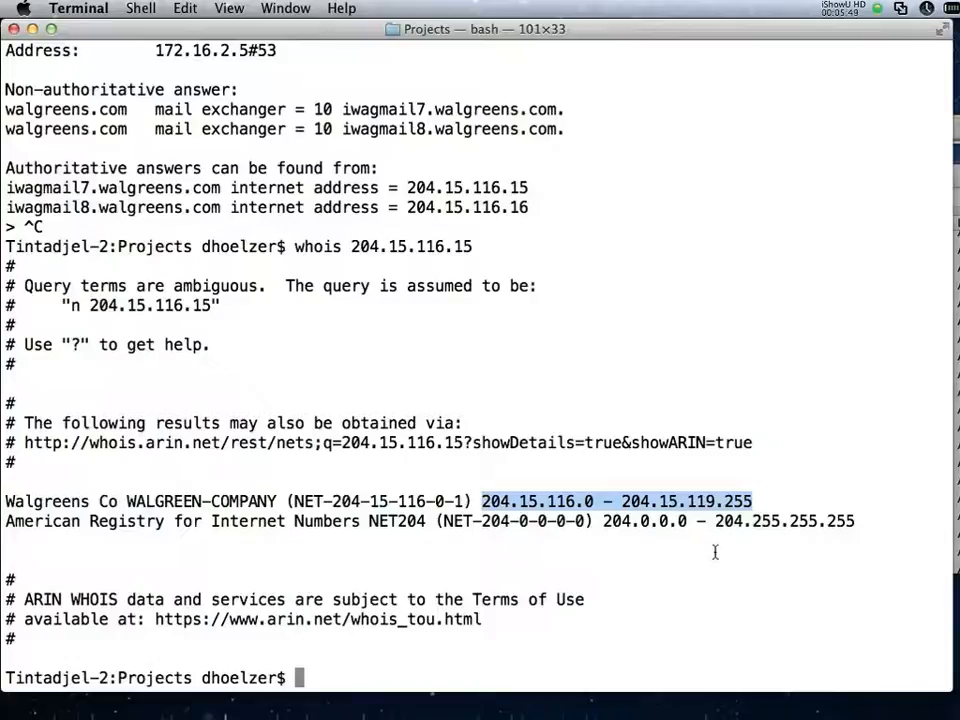
- Change into the ReverseMapper/ directory
type("cd")
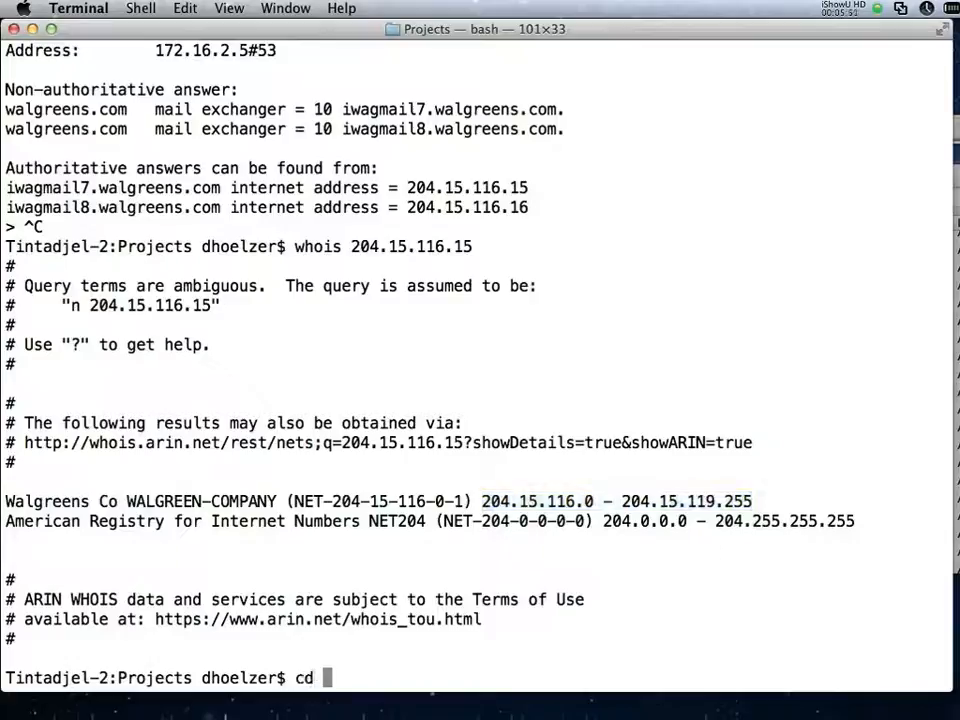
type("ReverseMapper/")
type("./mapper.rb")
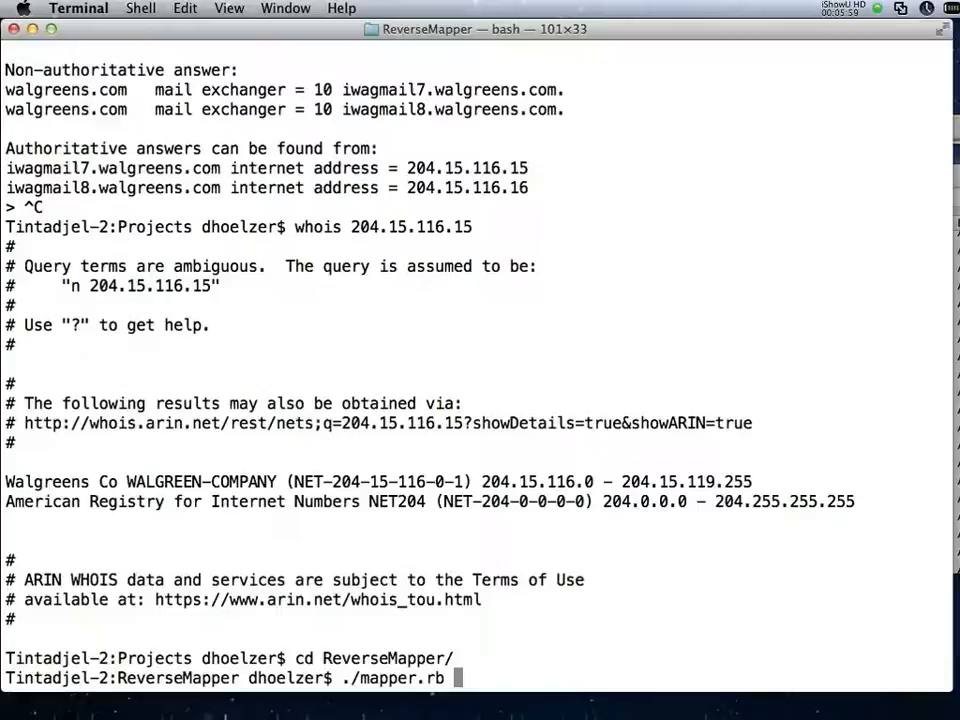
- Run ./mapper.rb over 204.15.116.0 to 204.15.119.255 to list Walgreens hostnames per address
type("204.15.")
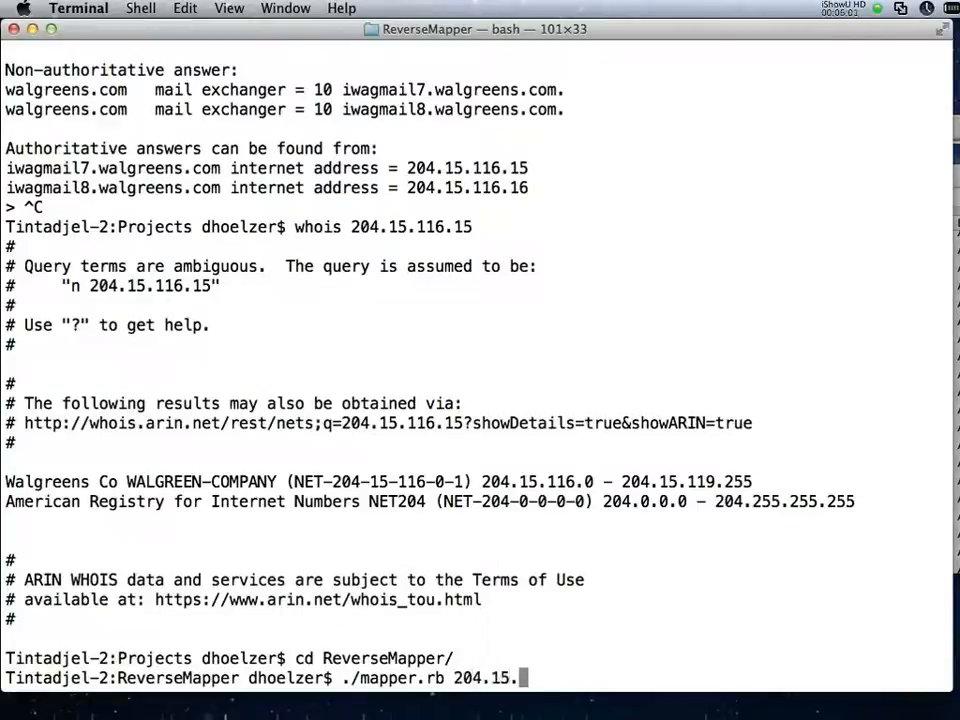
type("116.0")
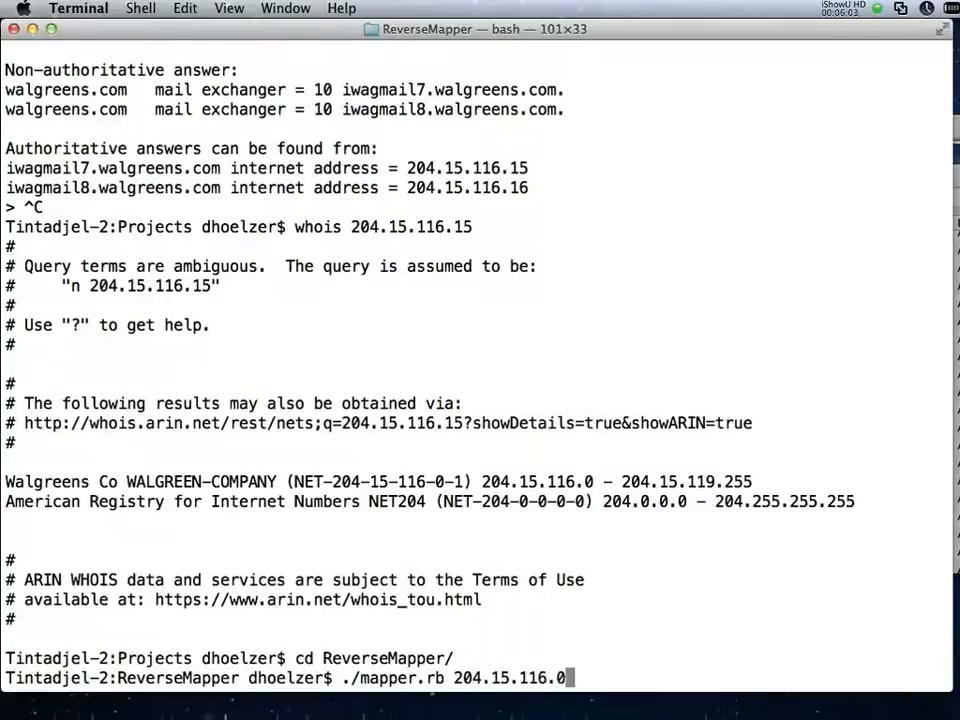
type("204")
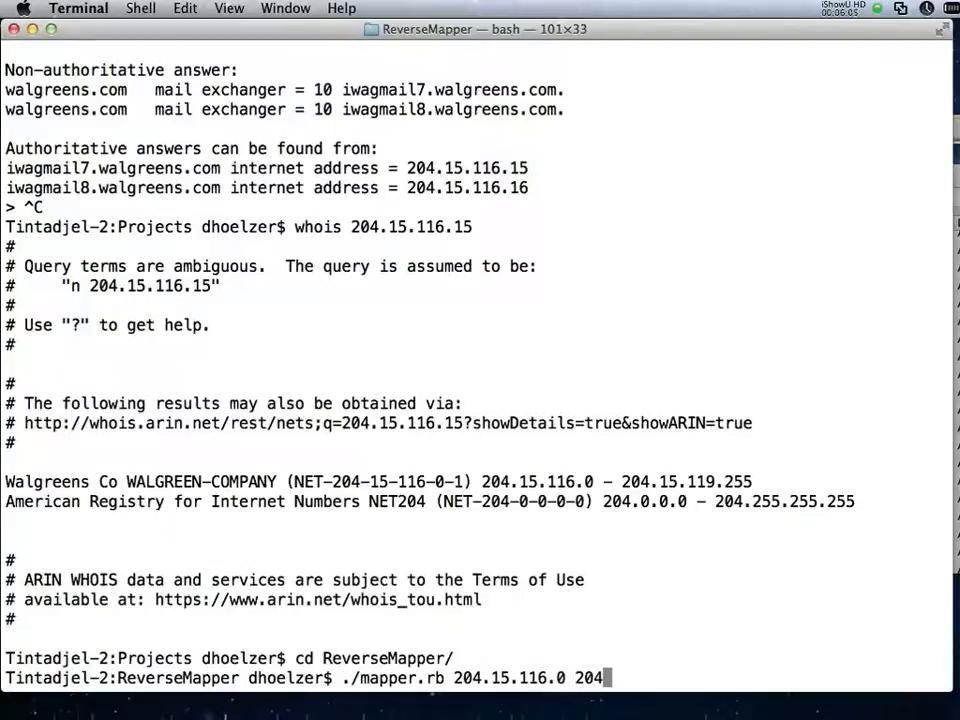
type(".15.119")
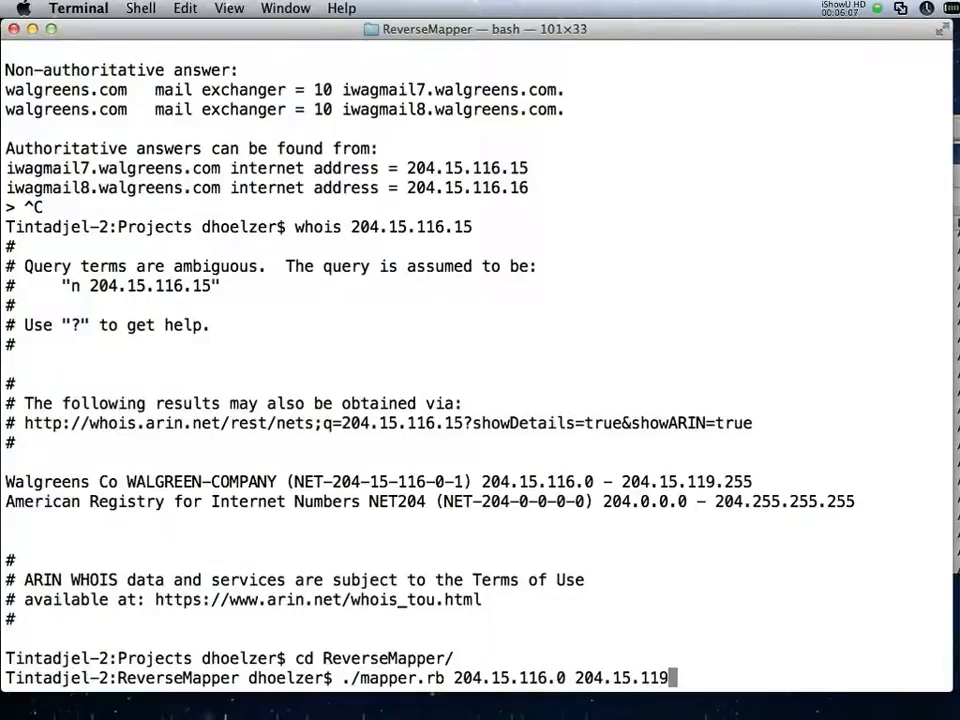
type(".255")
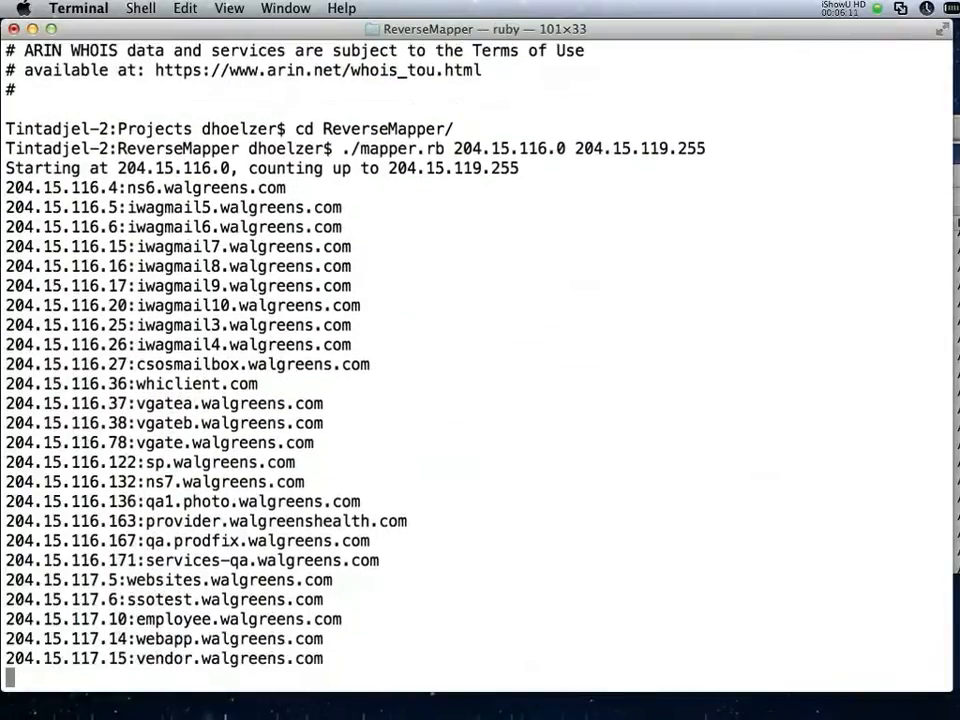
- Interrupt mapper.rb after 204.15.117.28 and re-enter the mapper command for the same range
scroll("down", 3)
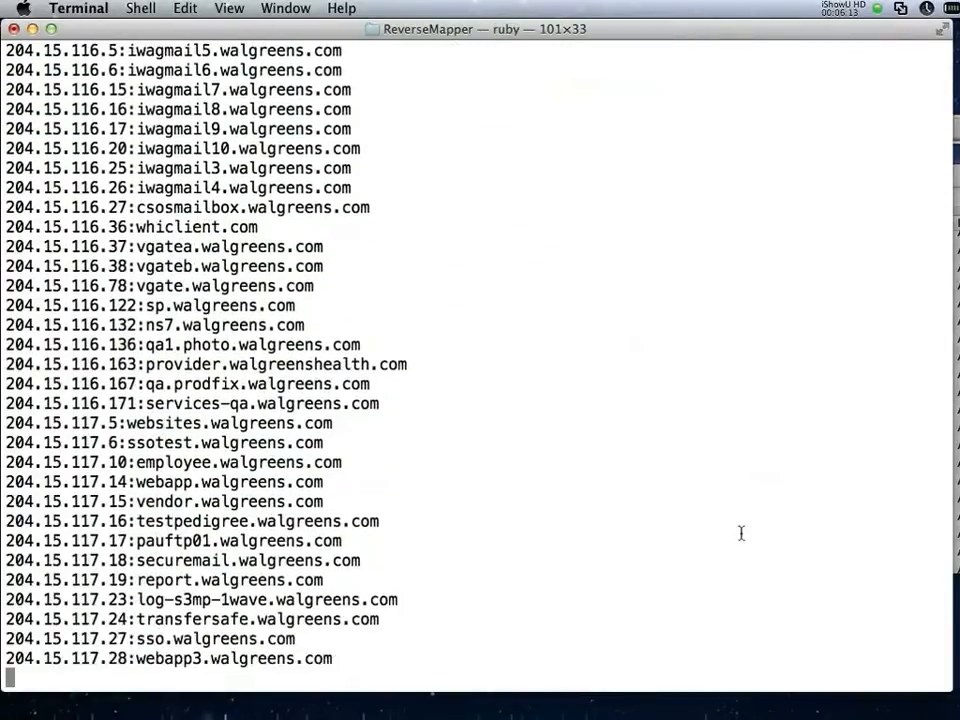
key("ctrl+c")
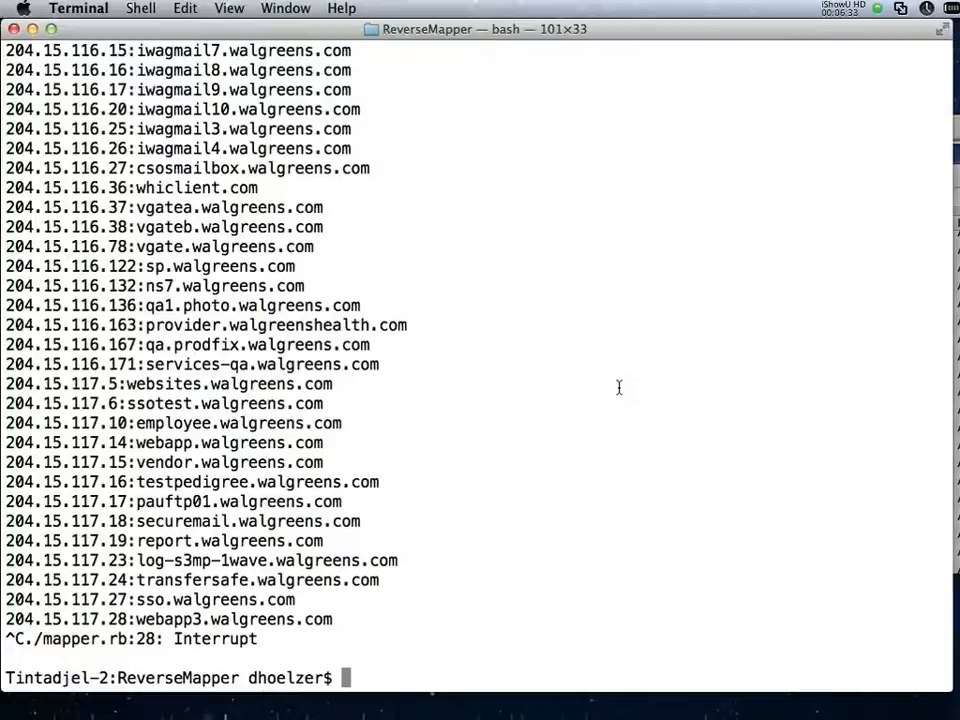
type("./mapper.rb 204.15.116.0 204.15.119.255")
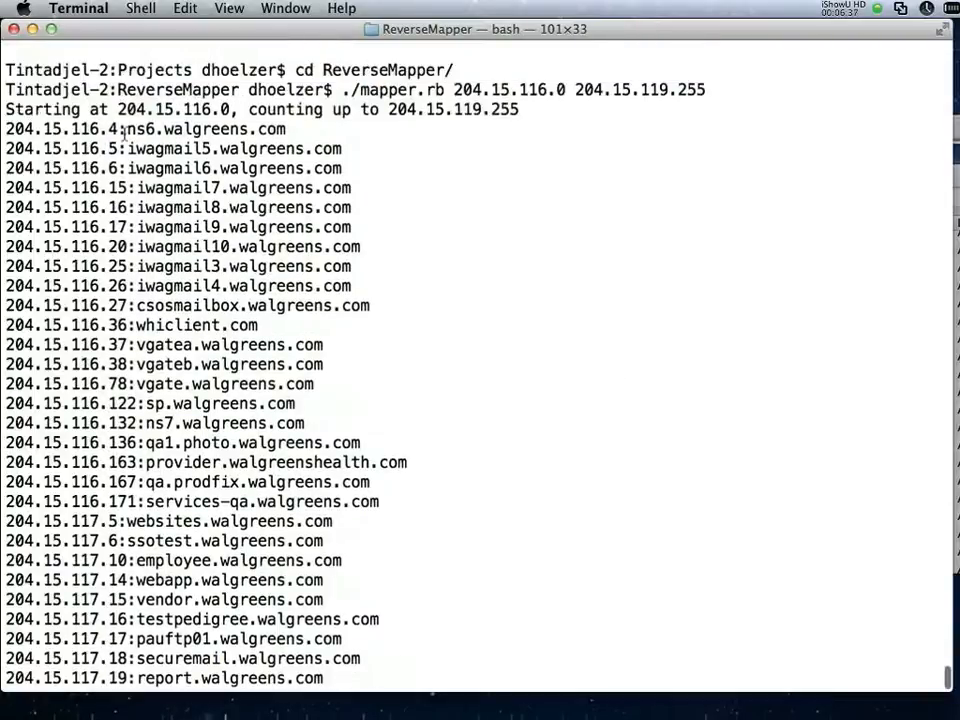
left_click_drag(130, 148, 210, 226)
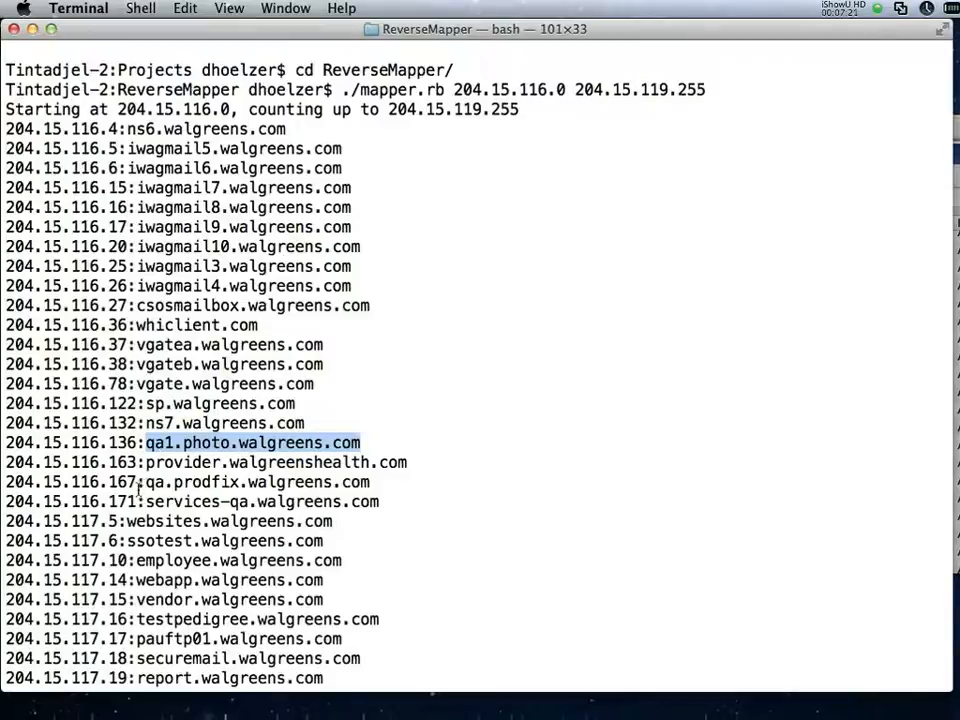
double_click(256, 480)
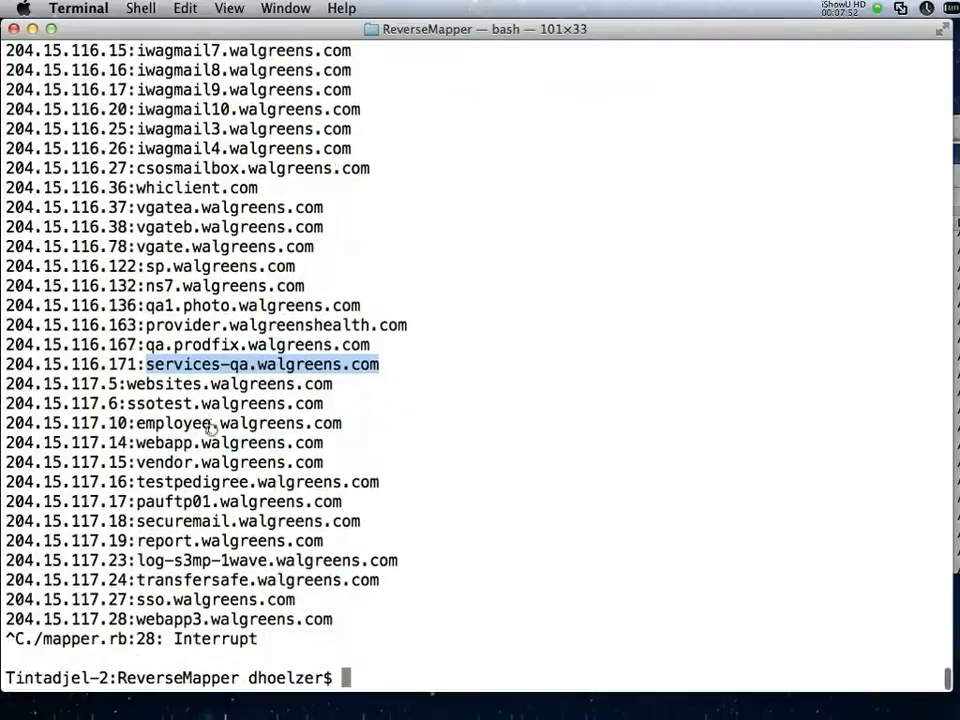
double_click(168, 462)
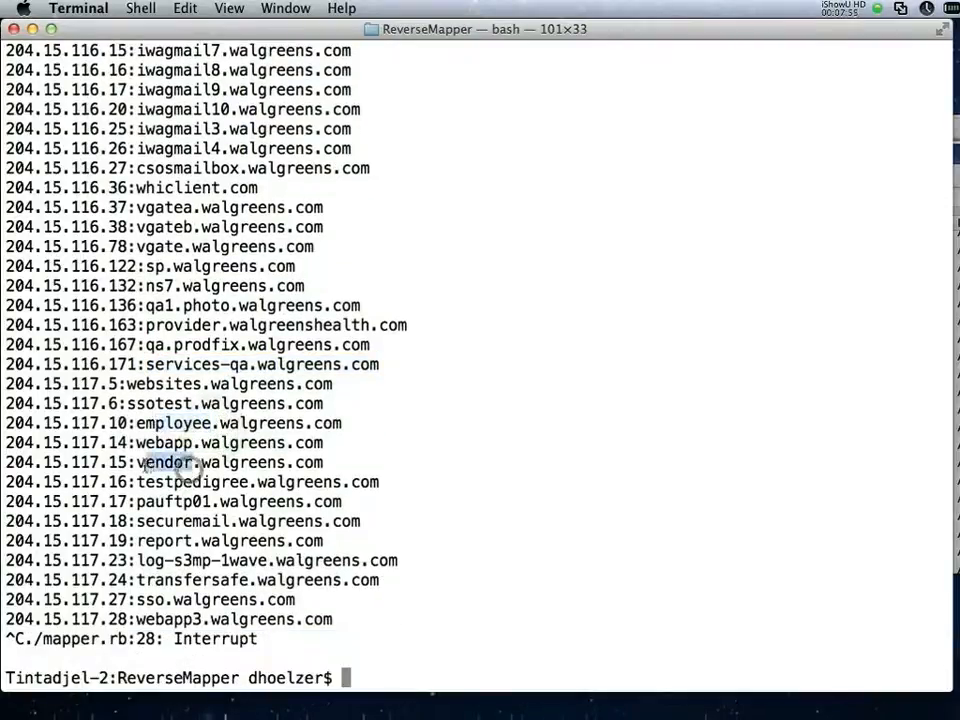